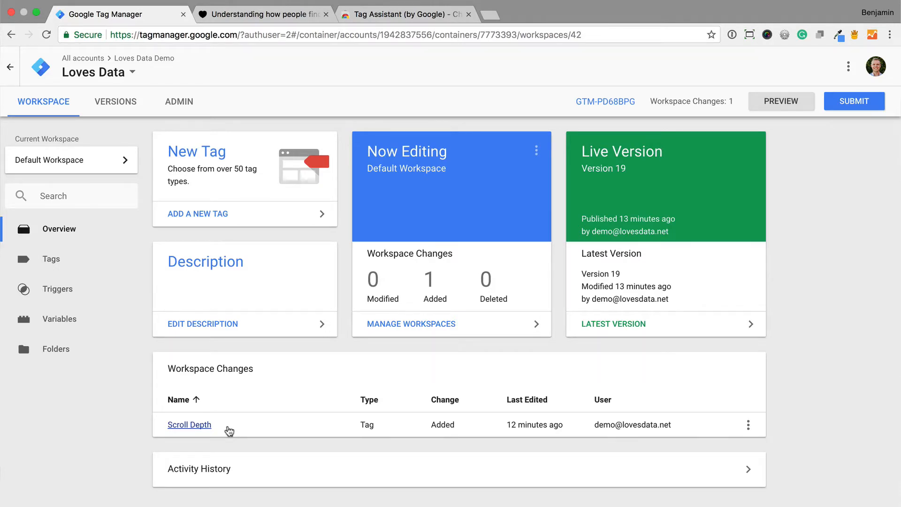
{"action": "mouse_move", "coordinate": [722, 142]}
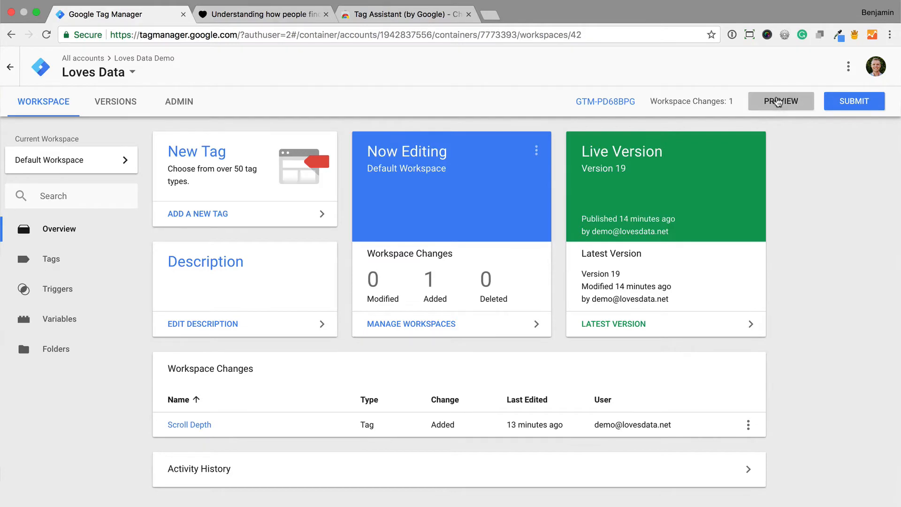
- Start previewing the Default Workspace so the Scroll Depth tag can be tested
{"action": "left_click", "coordinate": [781, 102]}
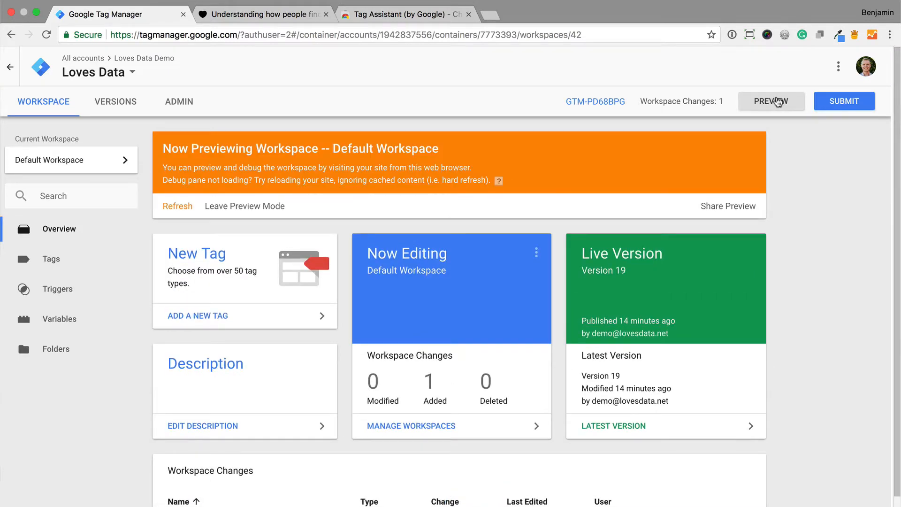
{"action": "mouse_move", "coordinate": [532, 185]}
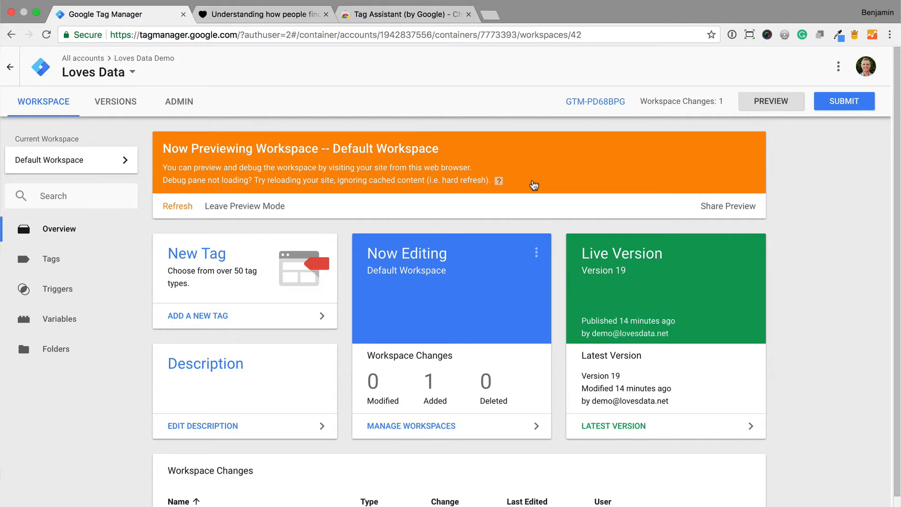
{"action": "mouse_move", "coordinate": [287, 21]}
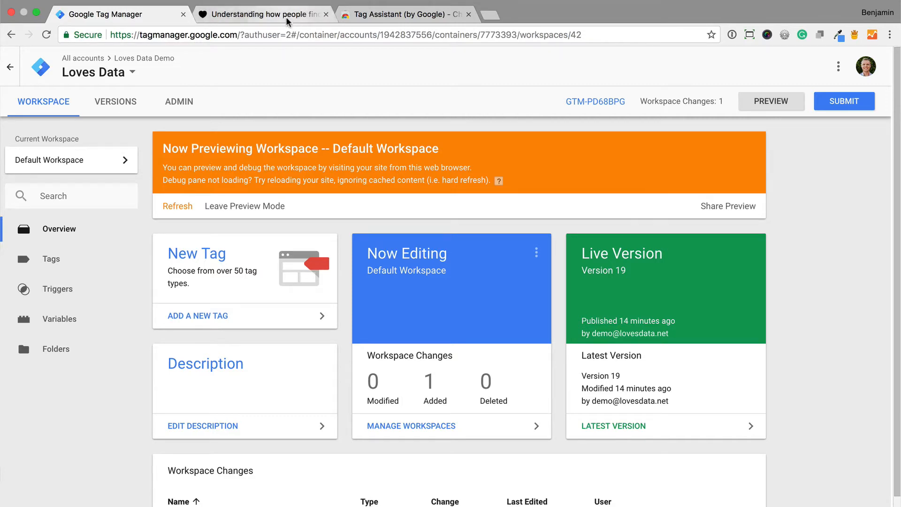
- Scroll the Loves Data blog post and inspect the fired Scroll Depth tag (Action '25%', Category 'Scroll')
{"action": "left_click", "coordinate": [262, 14]}
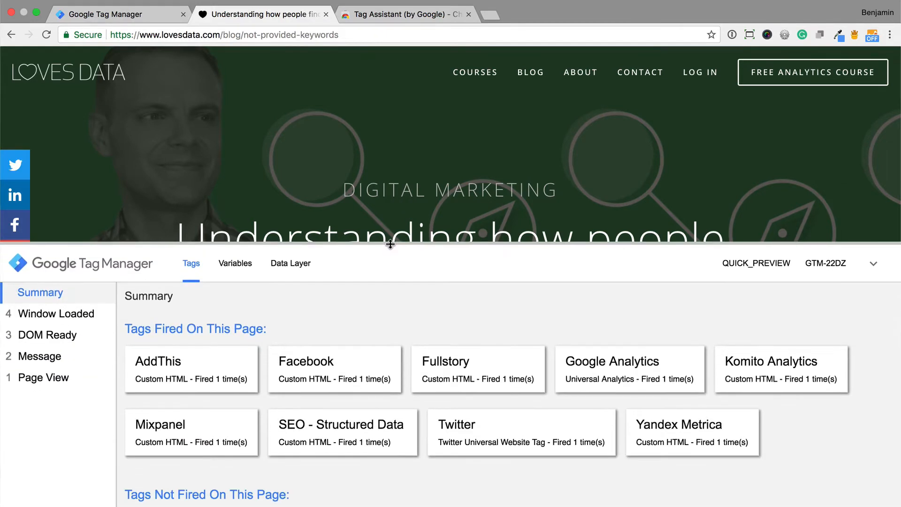
{"action": "left_click", "coordinate": [391, 244]}
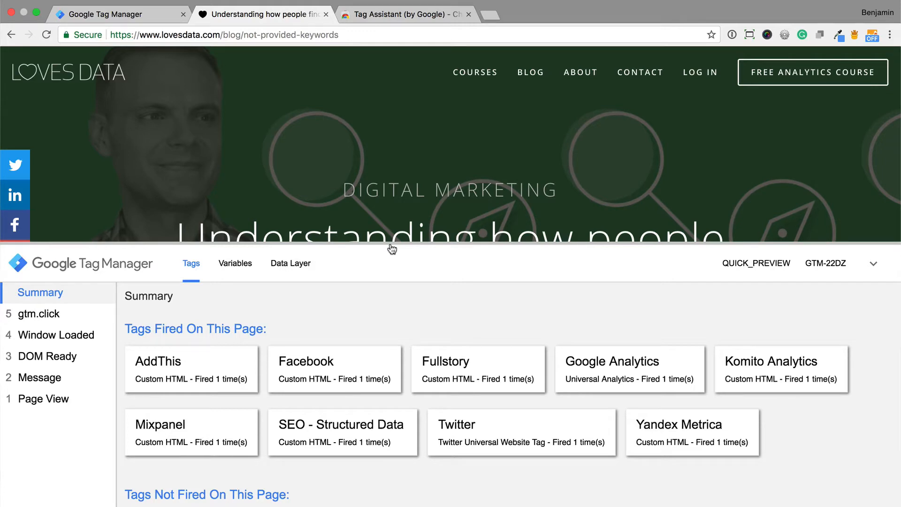
{"action": "mouse_move", "coordinate": [440, 160]}
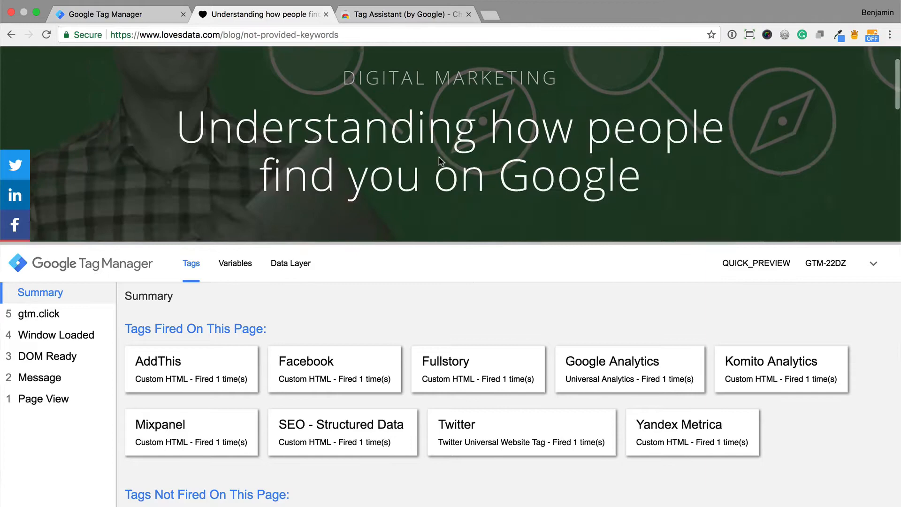
{"action": "scroll", "scroll_direction": "down", "scroll_amount": 3}
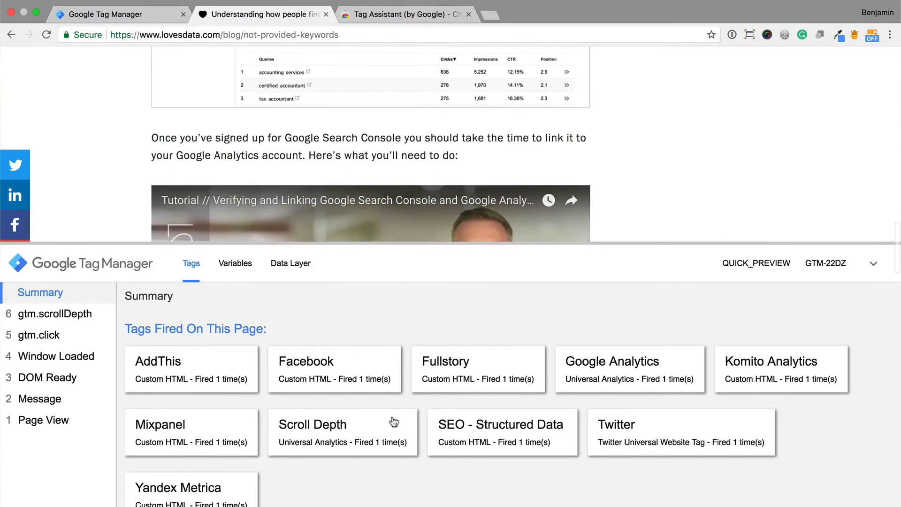
{"action": "left_click", "coordinate": [312, 424]}
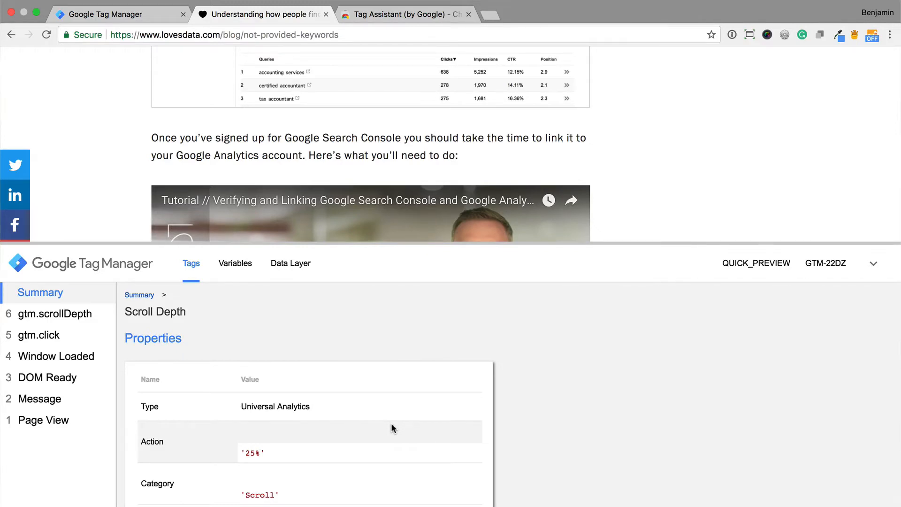
{"action": "mouse_move", "coordinate": [394, 14]}
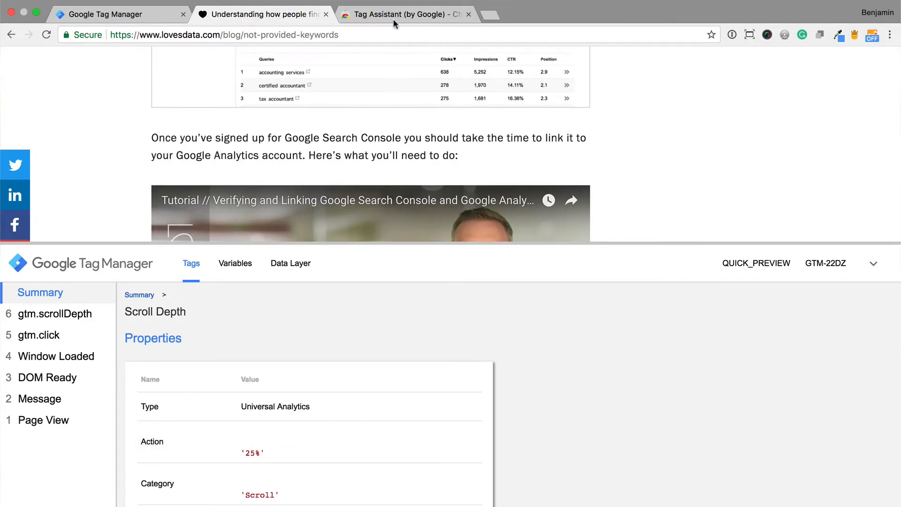
- Install the Tag Assistant (by Google) extension from the Chrome Web Store and return to the blog
{"action": "left_click", "coordinate": [407, 14]}
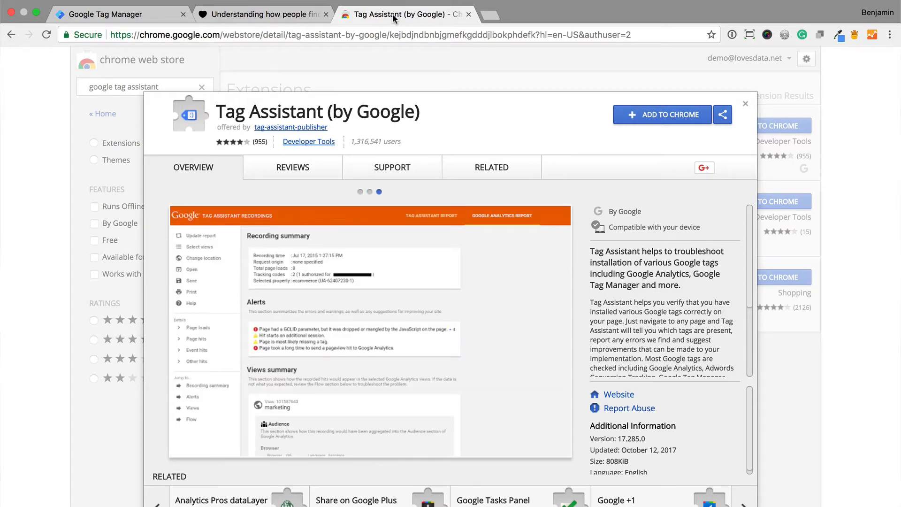
{"action": "mouse_move", "coordinate": [620, 109]}
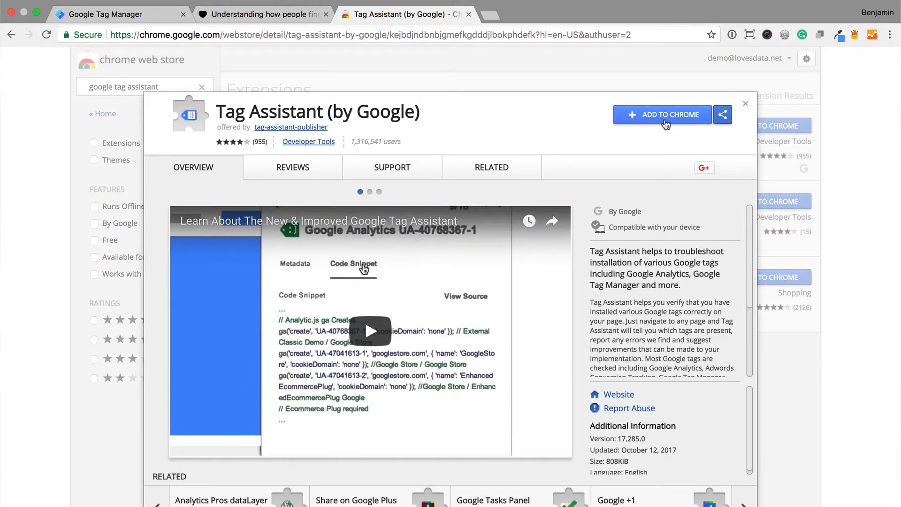
{"action": "left_click", "coordinate": [662, 114]}
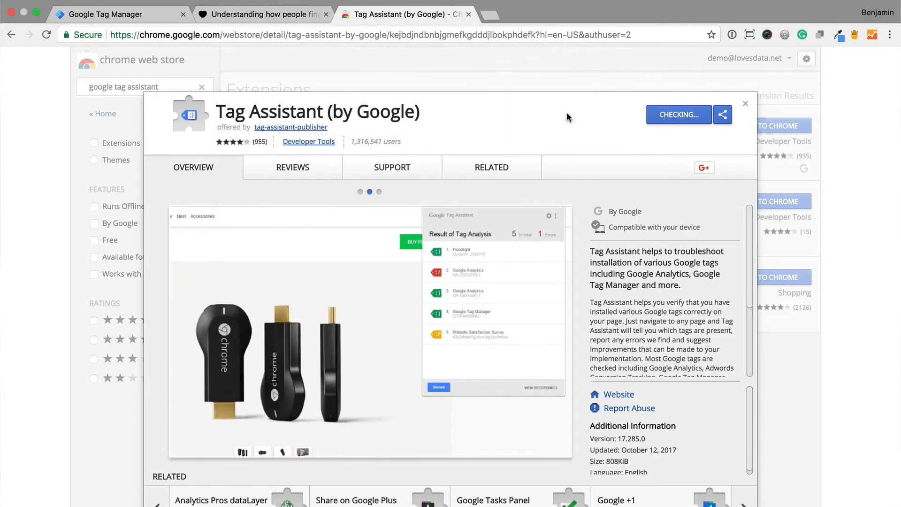
{"action": "left_click", "coordinate": [378, 191]}
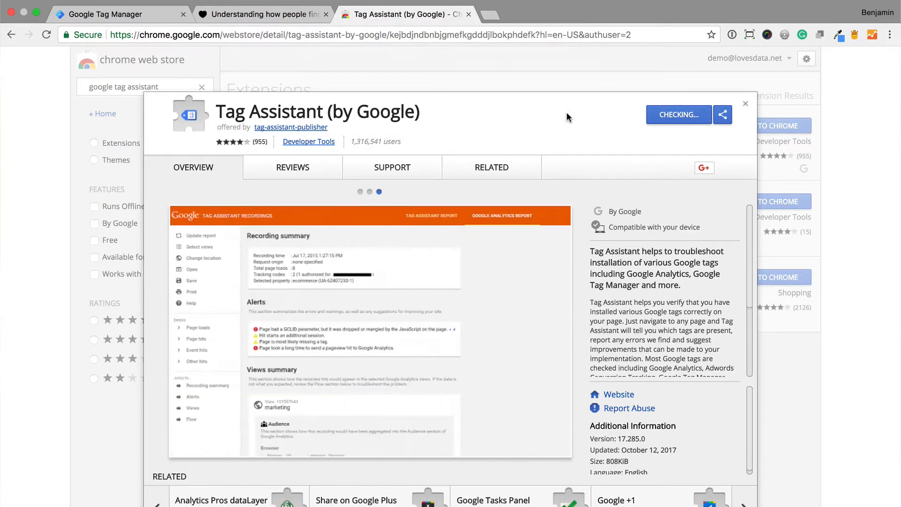
{"action": "left_click", "coordinate": [679, 114]}
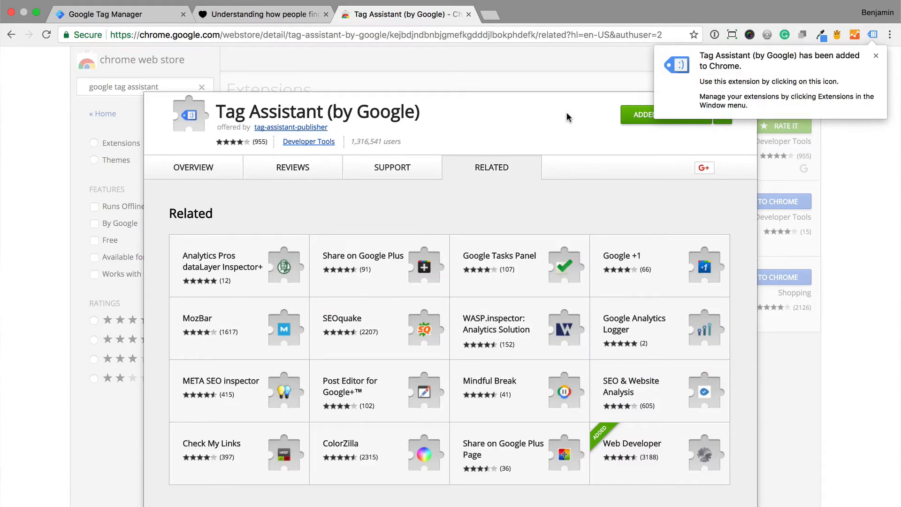
{"action": "left_click", "coordinate": [262, 15]}
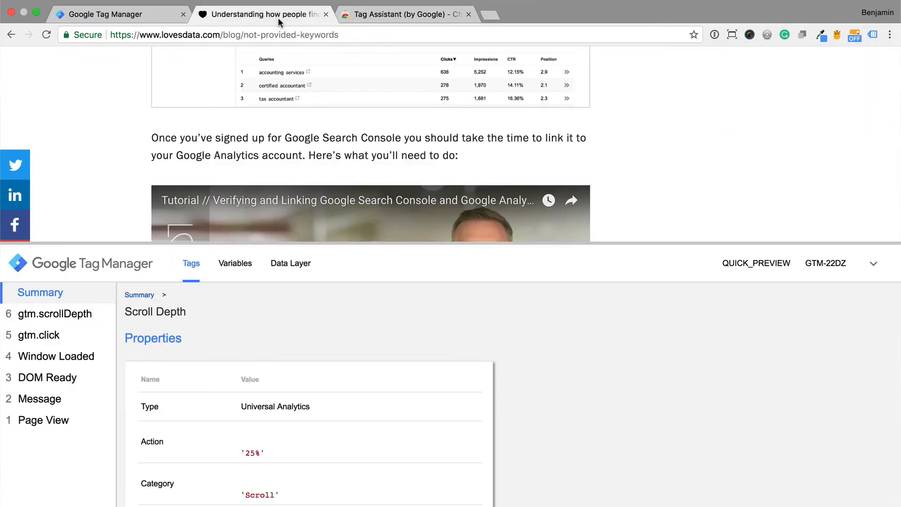
- Enable Tag Assistant checking on the blog and view its tag analysis results
{"action": "left_click", "coordinate": [873, 35]}
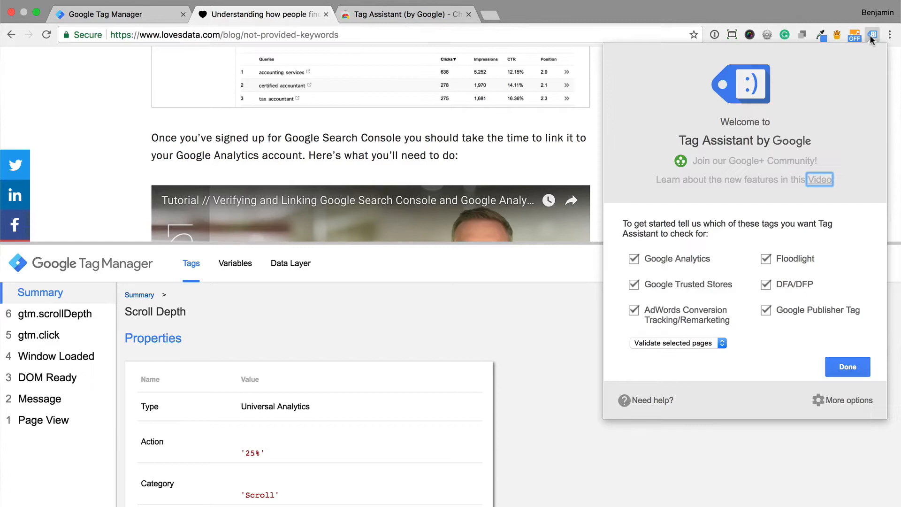
{"action": "mouse_move", "coordinate": [858, 260]}
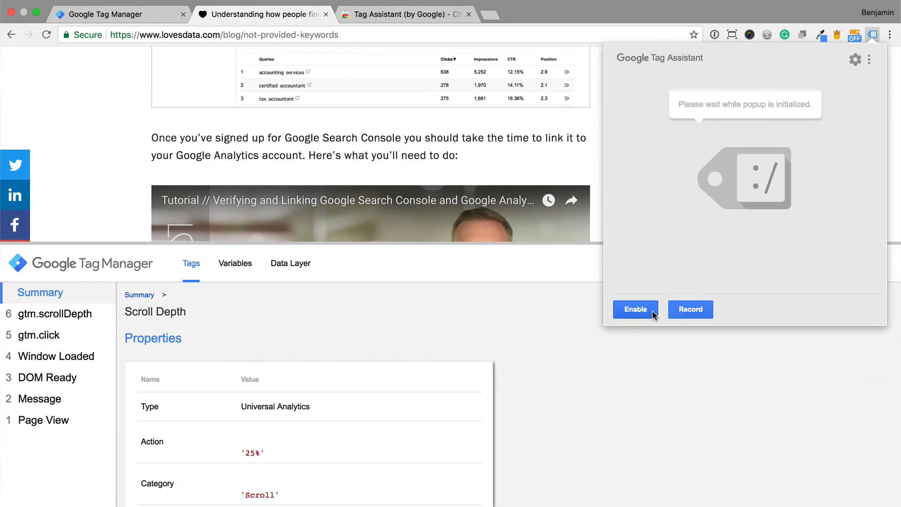
{"action": "left_click", "coordinate": [636, 309]}
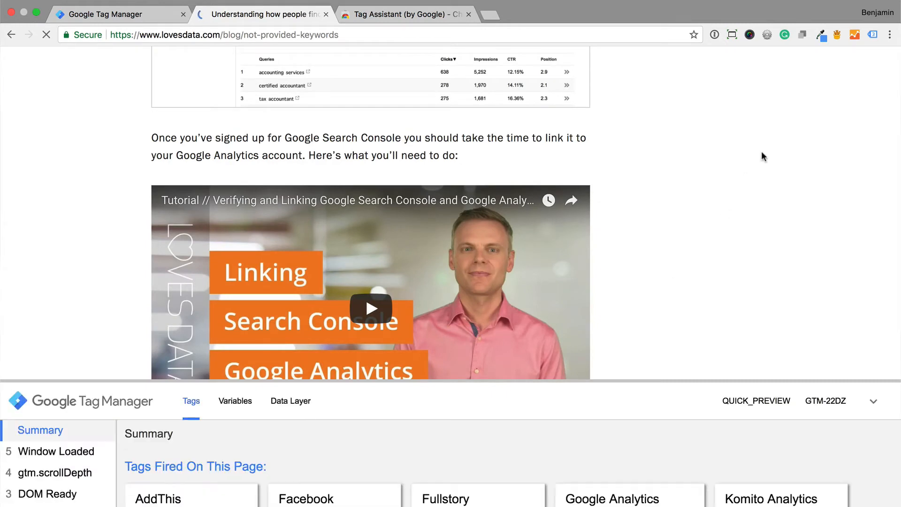
{"action": "left_click", "coordinate": [872, 34]}
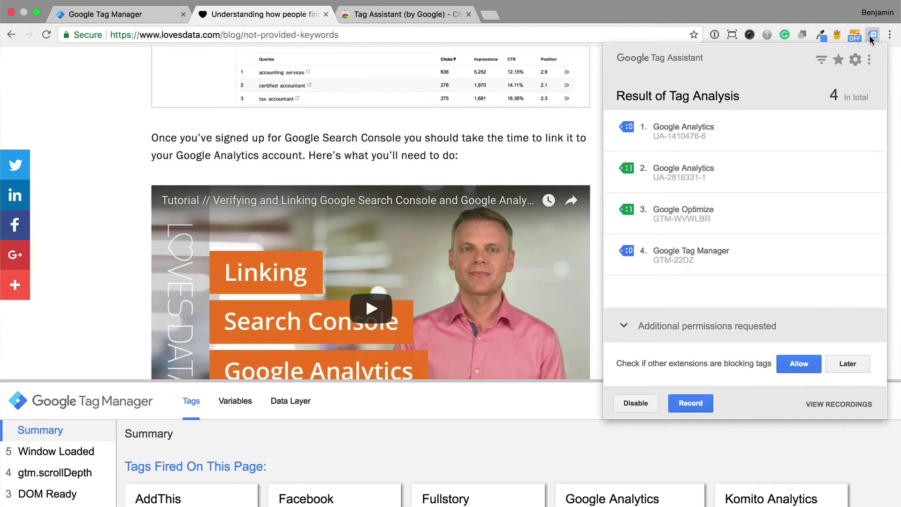
{"action": "mouse_move", "coordinate": [784, 178]}
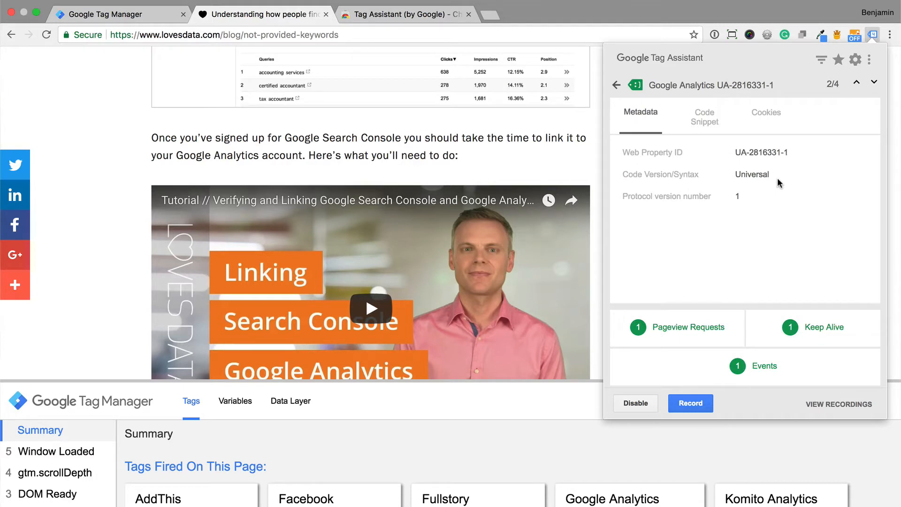
{"action": "mouse_move", "coordinate": [690, 337]}
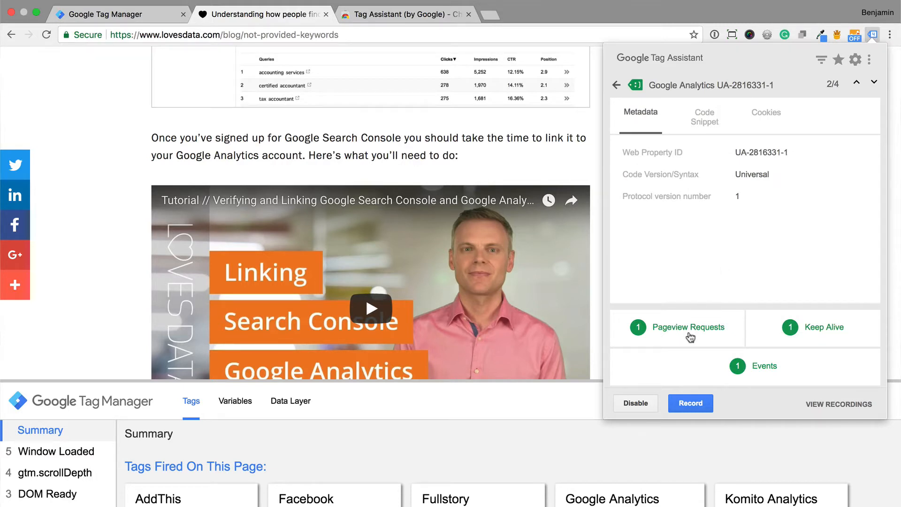
- Show the collect URL of the Google Analytics UA-2816331-1 pageview request
{"action": "left_click", "coordinate": [687, 327]}
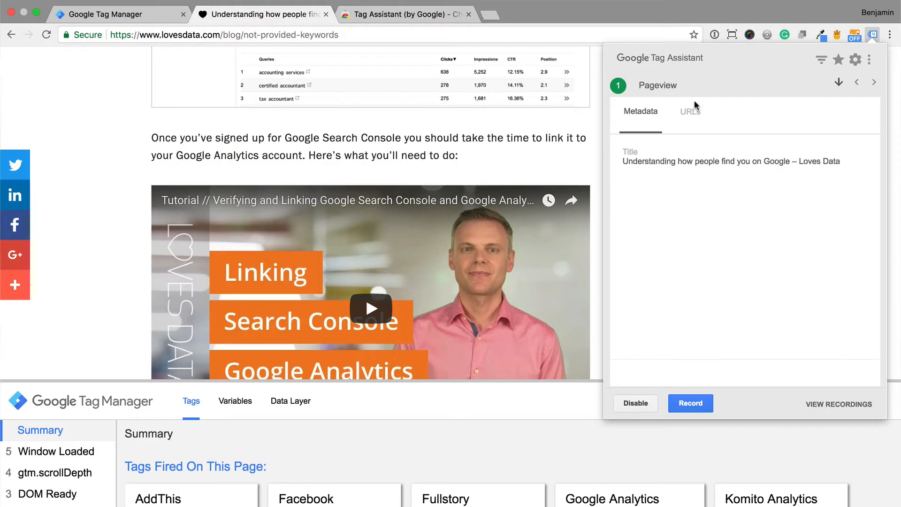
{"action": "left_click", "coordinate": [690, 112]}
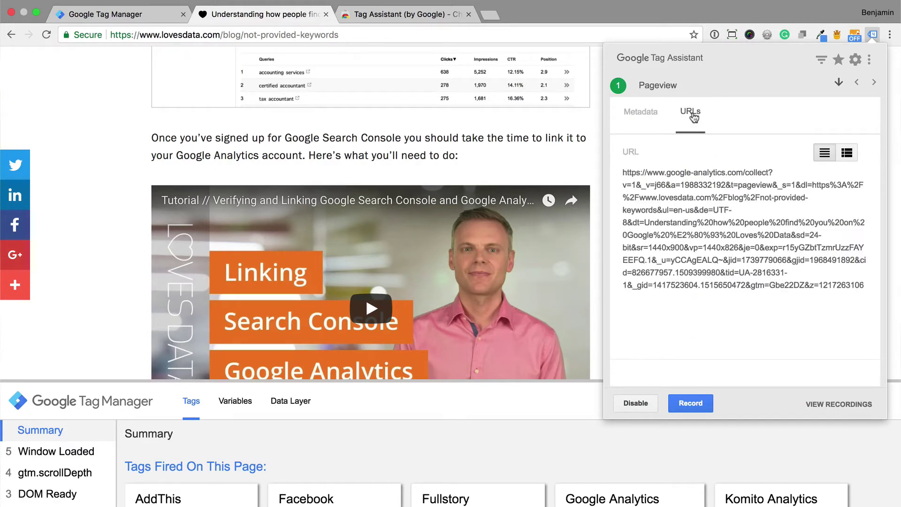
{"action": "mouse_move", "coordinate": [690, 403]}
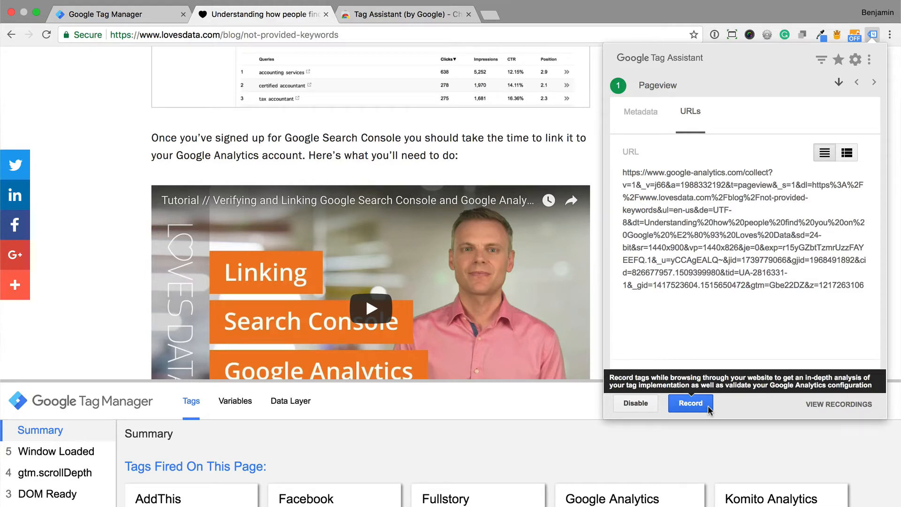
{"action": "mouse_move", "coordinate": [396, 277]}
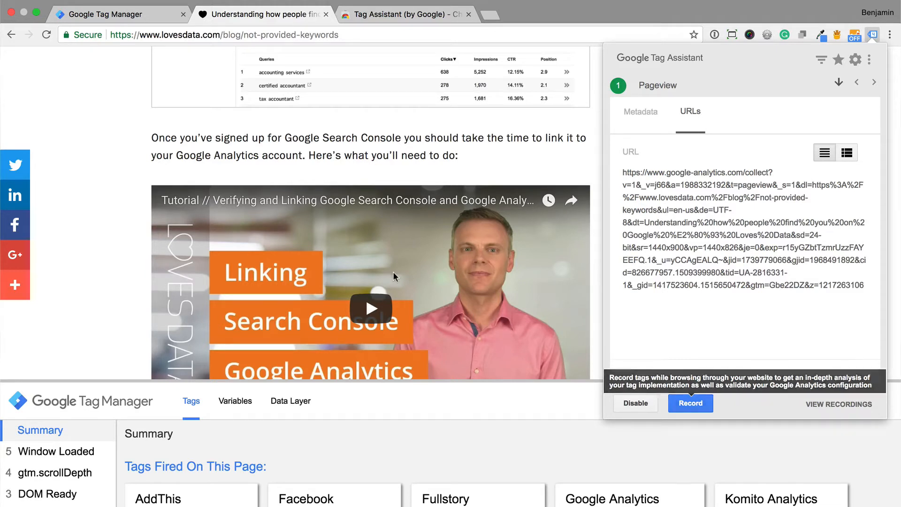
- Generate a Share Preview link for the Default Workspace in Tag Manager
{"action": "left_click", "coordinate": [106, 14]}
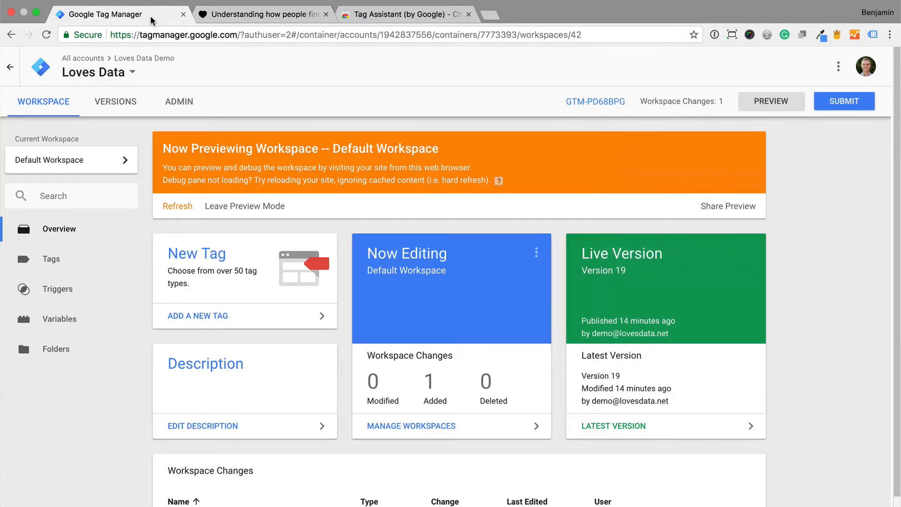
{"action": "mouse_move", "coordinate": [688, 187]}
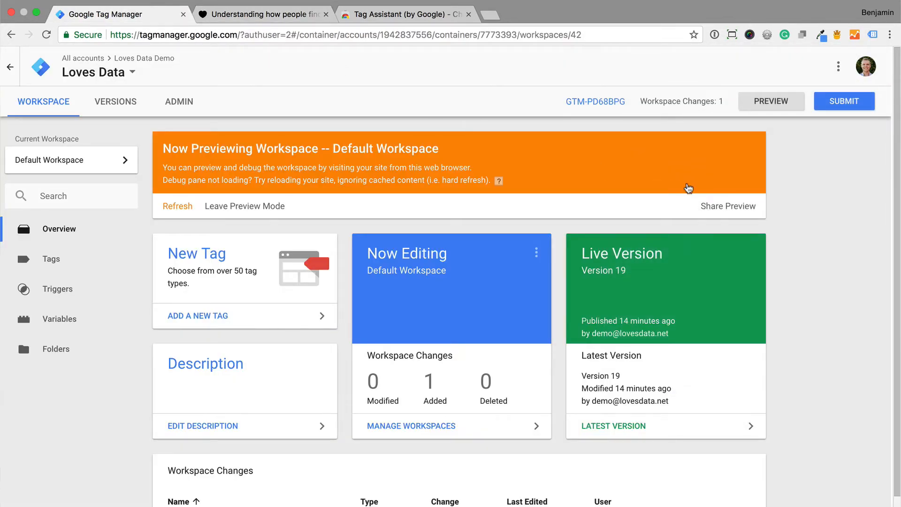
{"action": "mouse_move", "coordinate": [769, 229]}
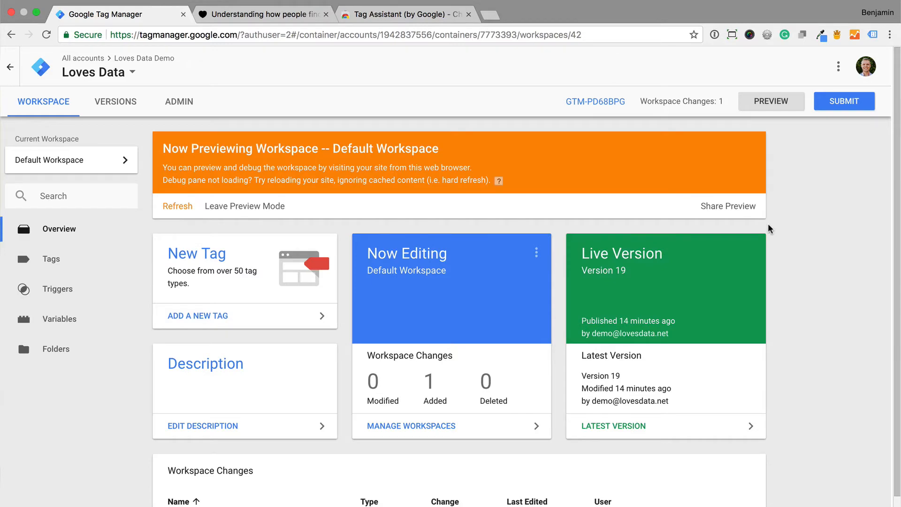
{"action": "mouse_move", "coordinate": [727, 205]}
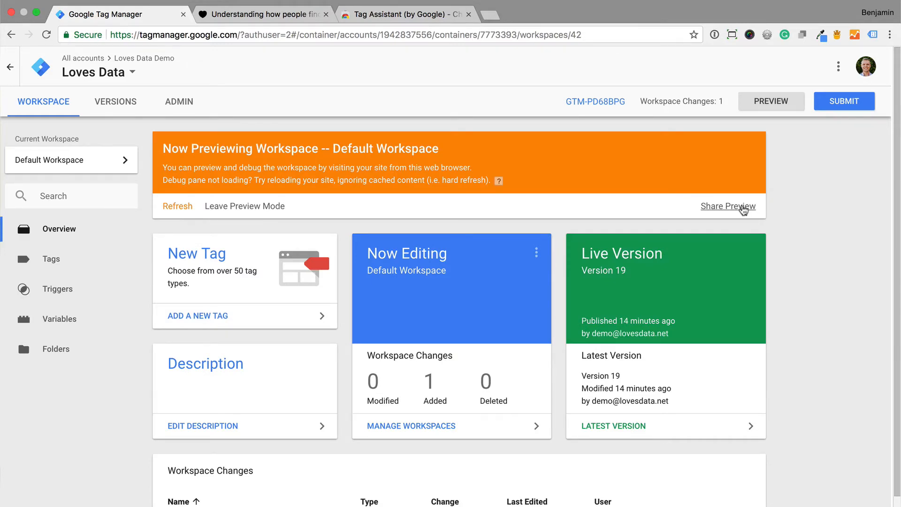
{"action": "left_click", "coordinate": [728, 205]}
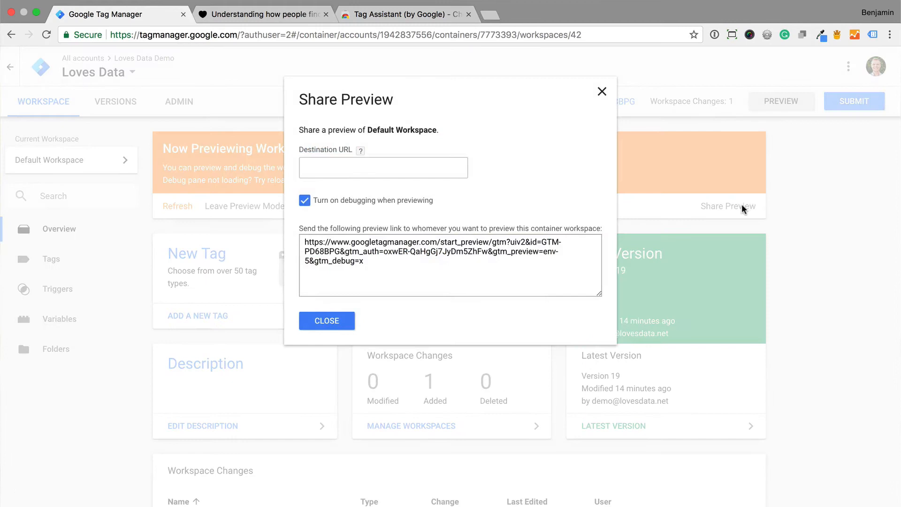
{"action": "mouse_move", "coordinate": [363, 266]}
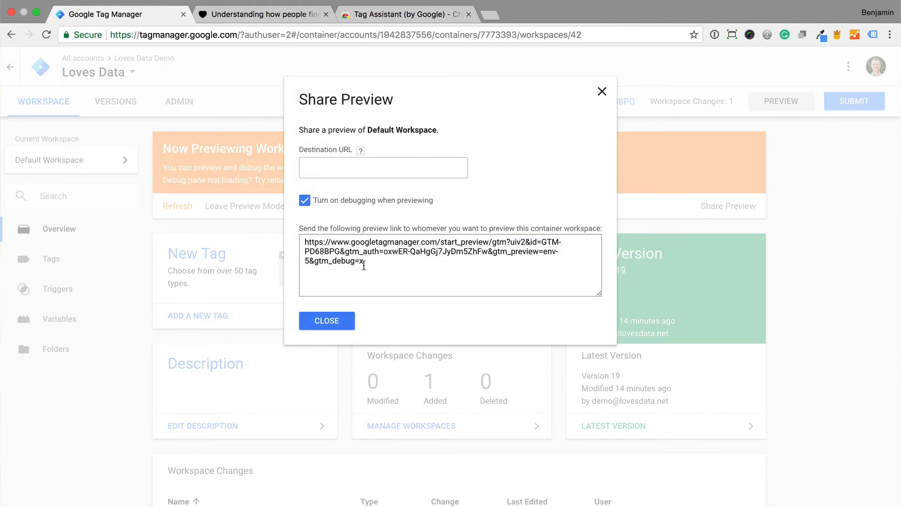